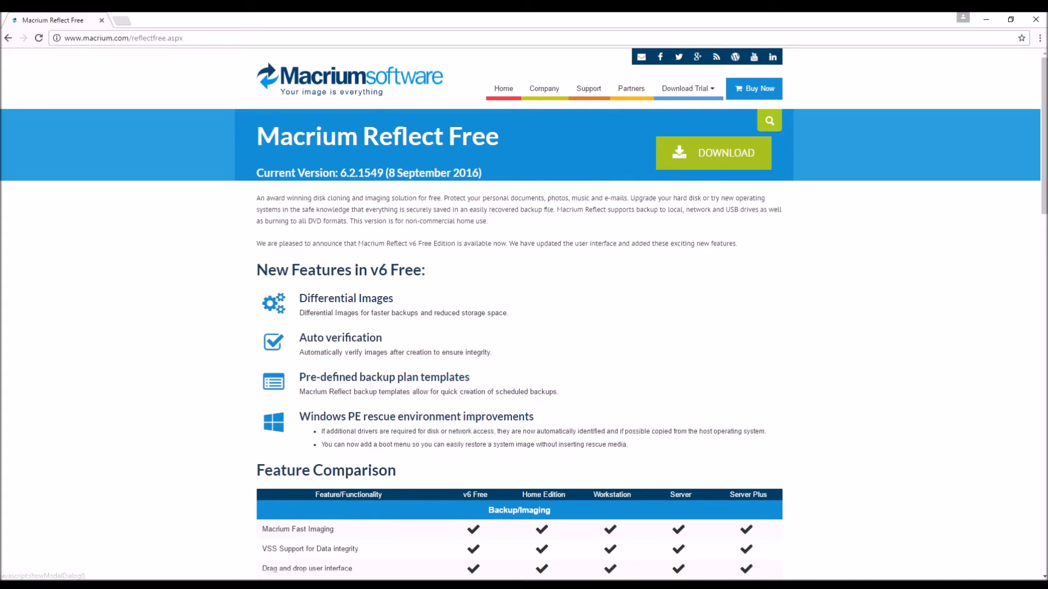
Download the Home Use free edition installer, including the WinPE components.
left_click(713, 152)
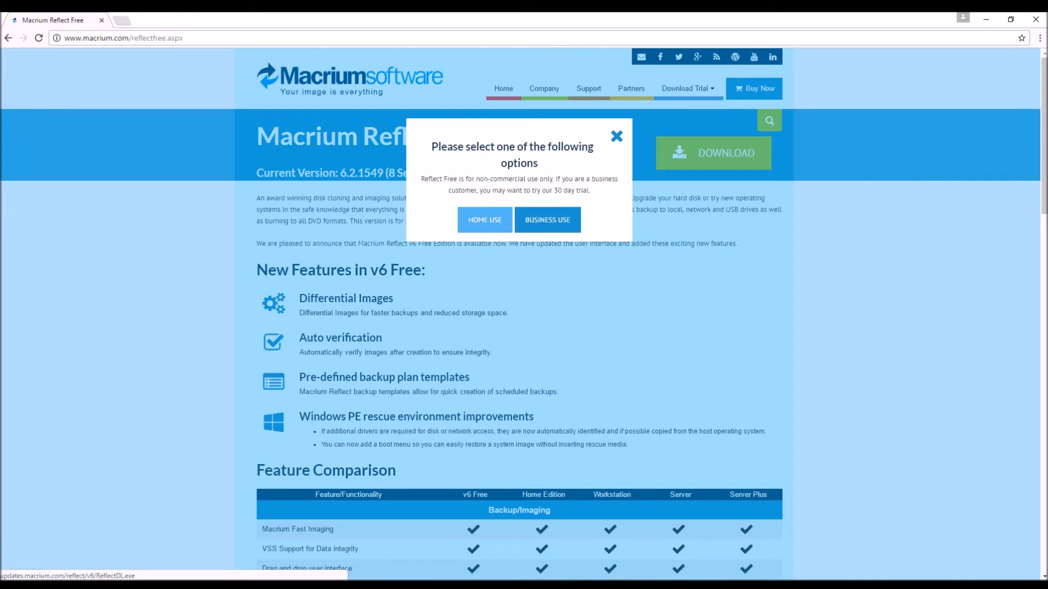
left_click(484, 220)
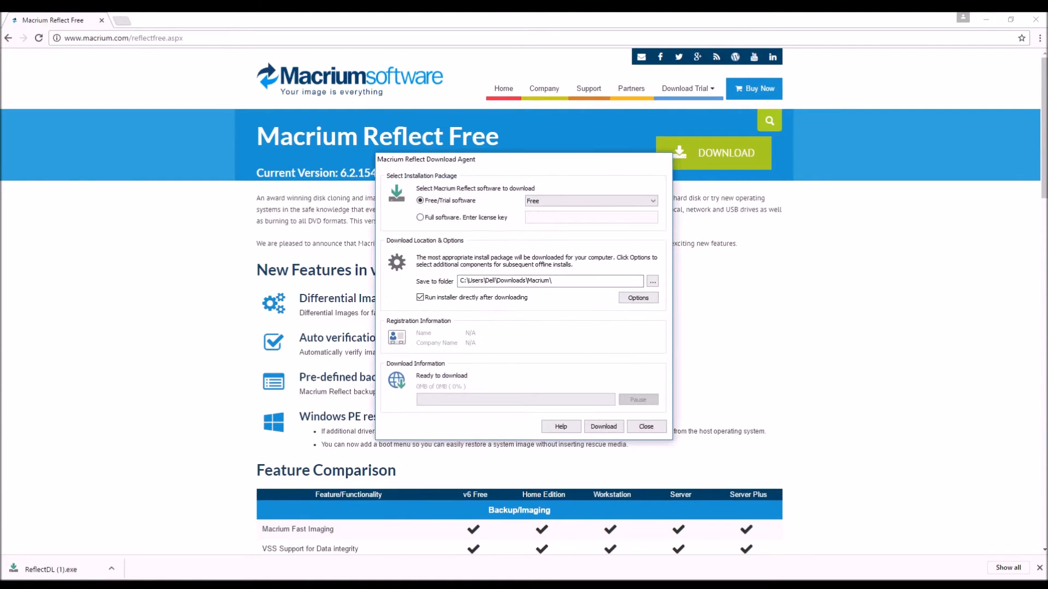
left_click(602, 426)
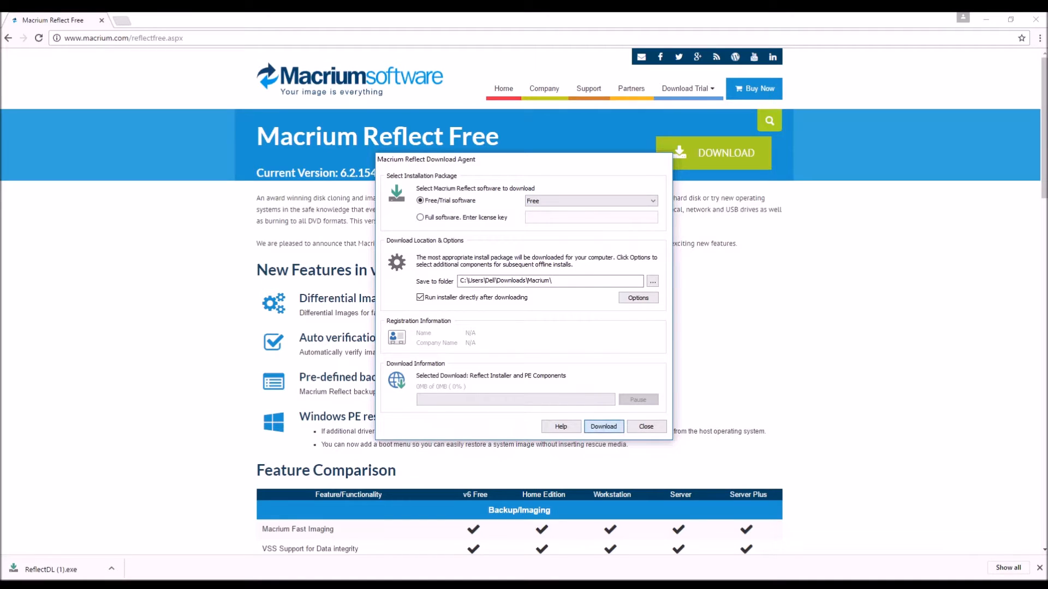
left_click(602, 426)
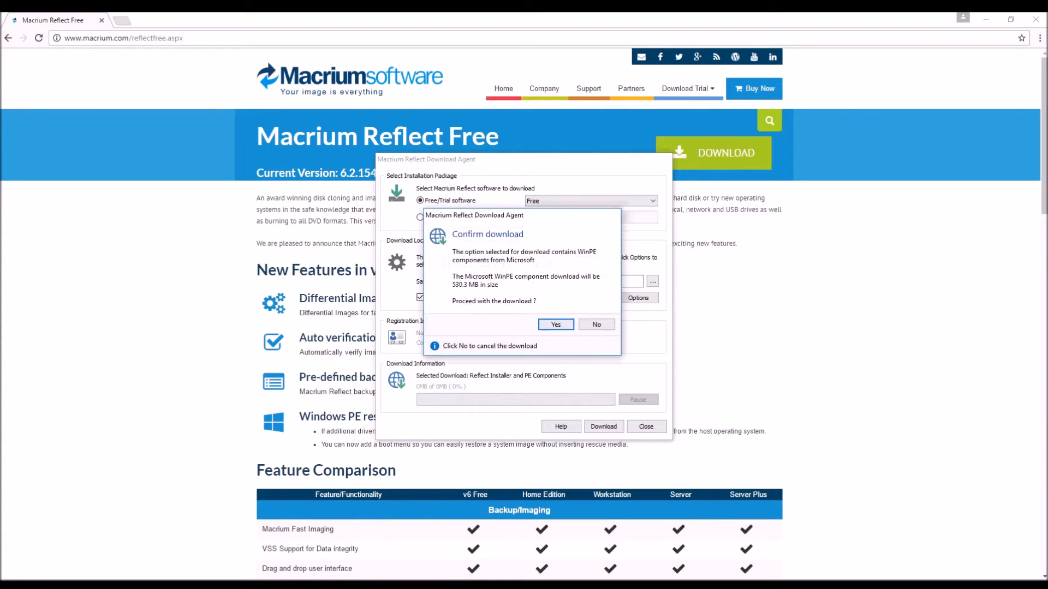
left_click(556, 324)
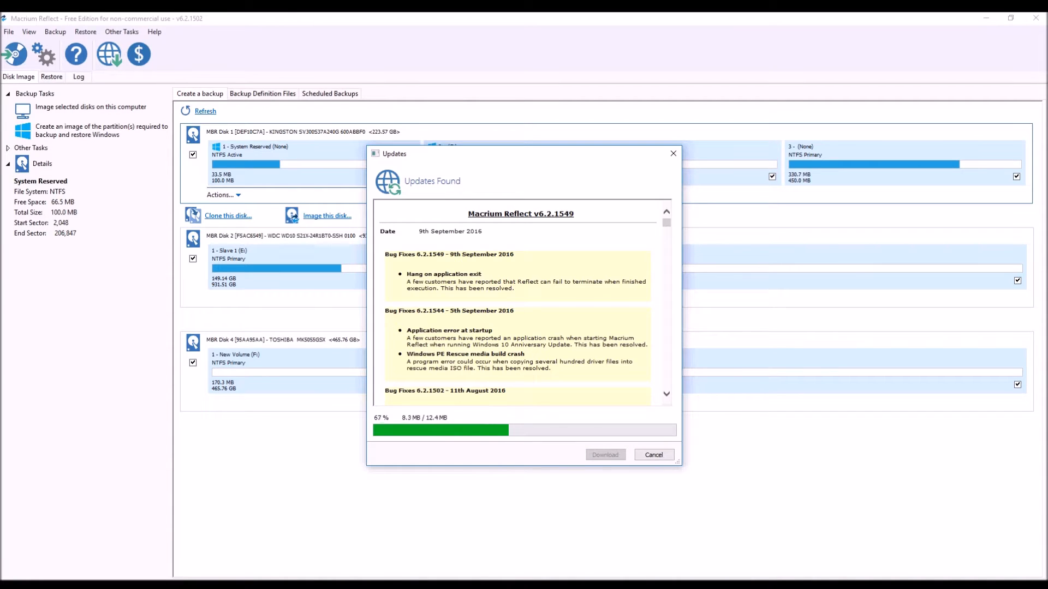
Apply the update patch bringing Macrium Reflect to version 6.2.1549.
left_click(605, 454)
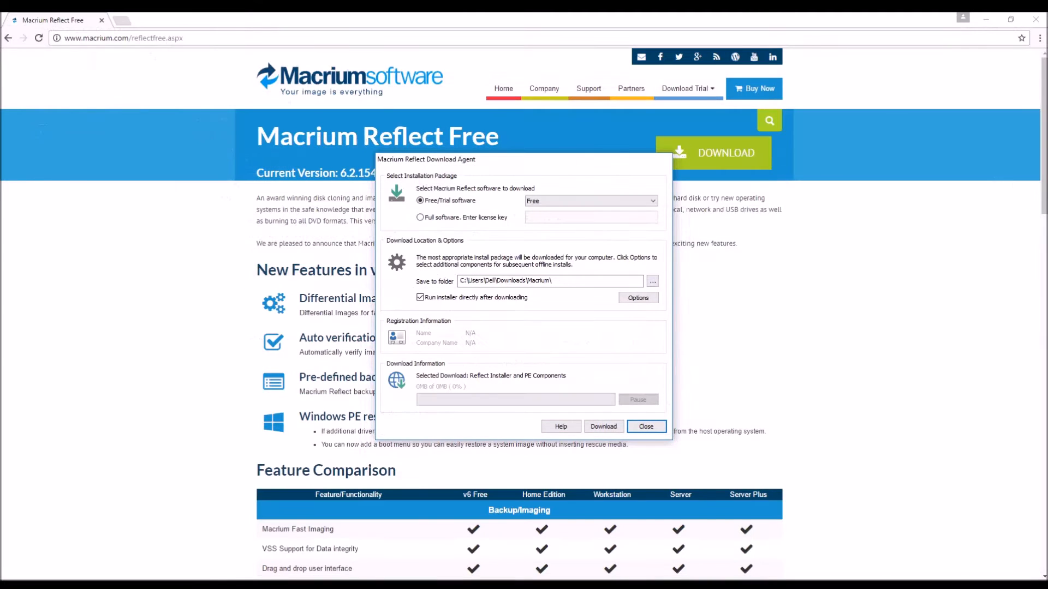
left_click(601, 426)
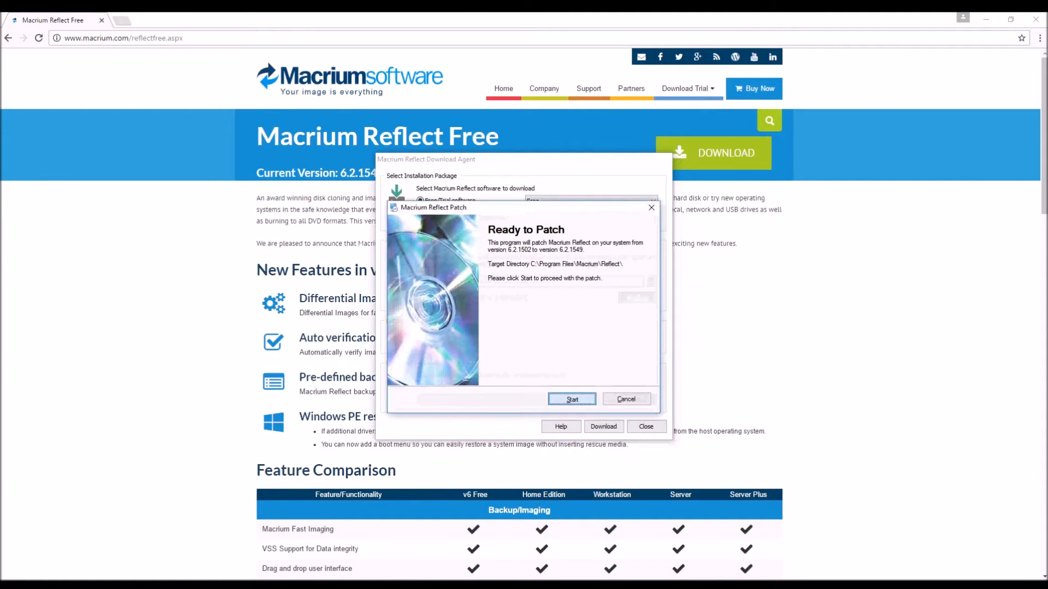
left_click(571, 399)
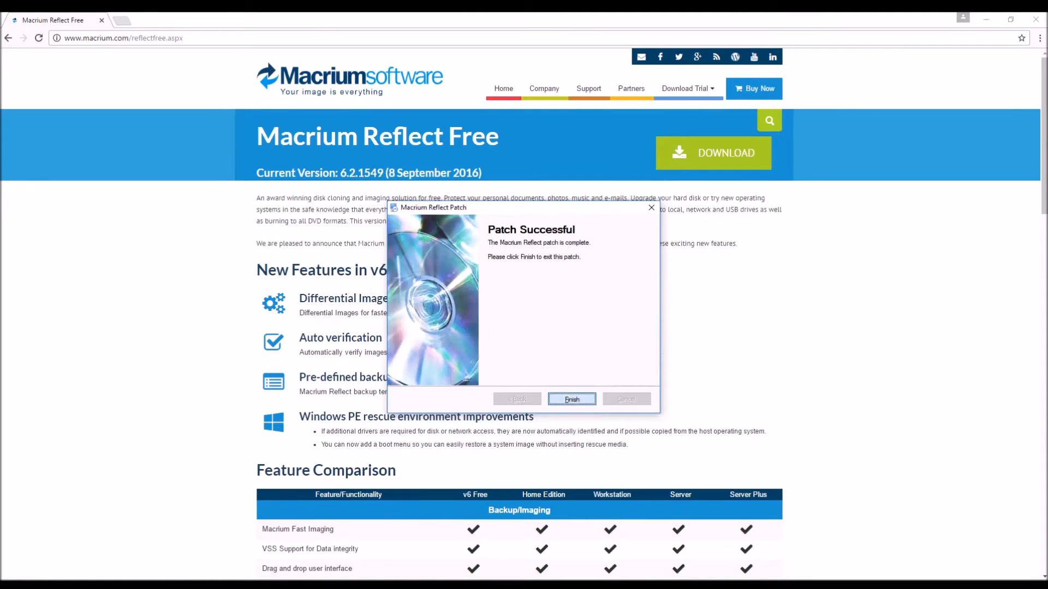
left_click(572, 399)
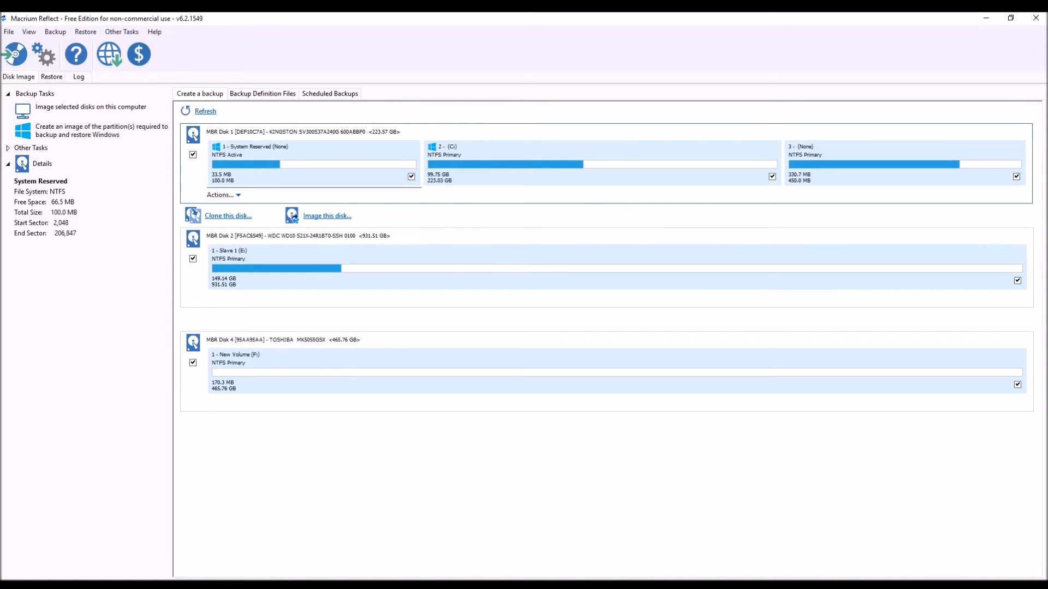
Start a disk image job for the system disk.
left_click(327, 215)
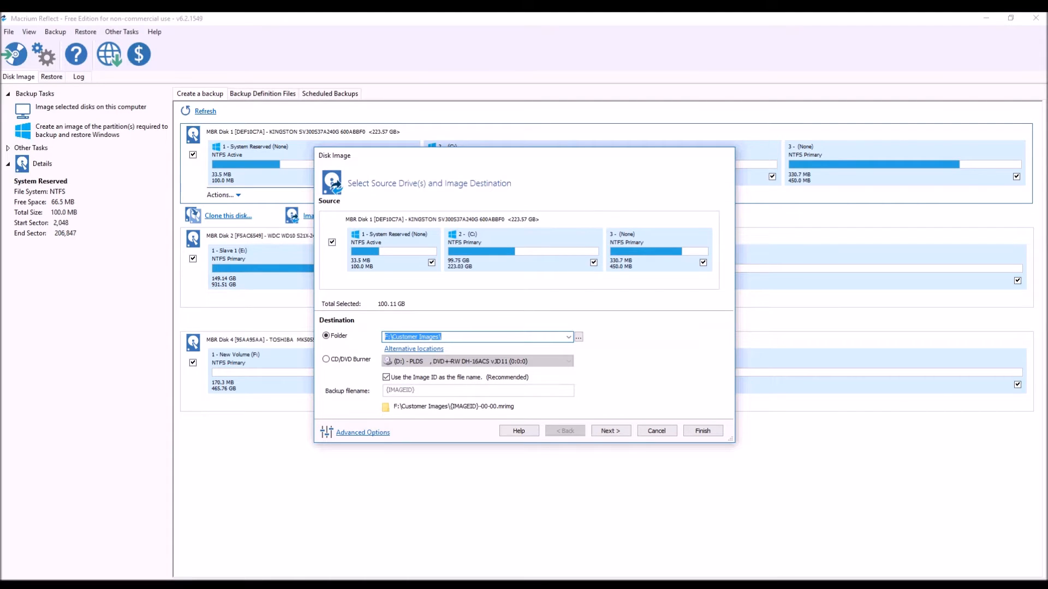
Review destination folders on Slave 1 (E:), then cancel the disk image setup.
left_click(577, 337)
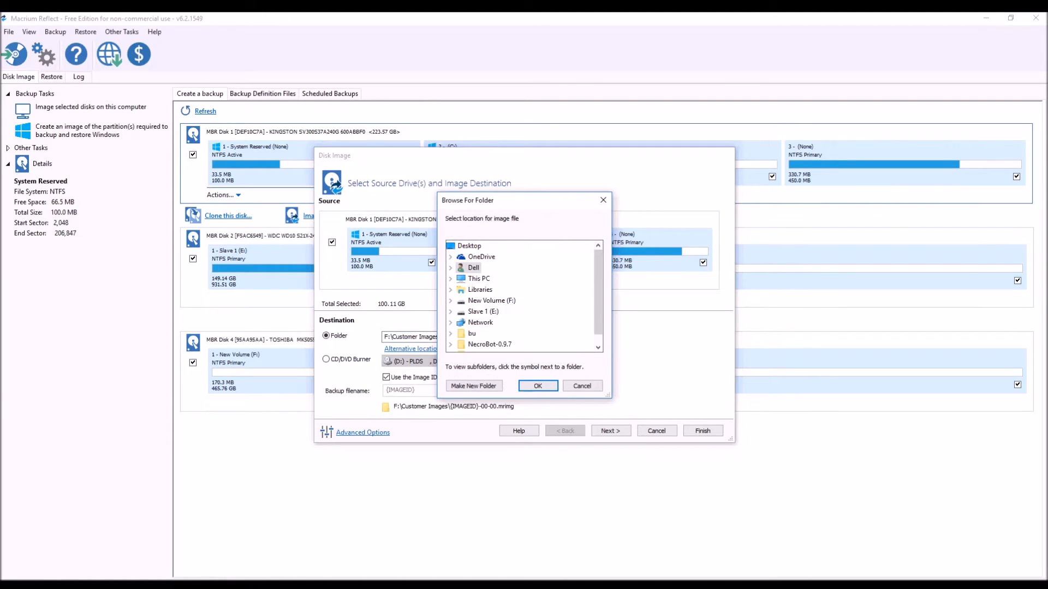
mouse_move(471, 333)
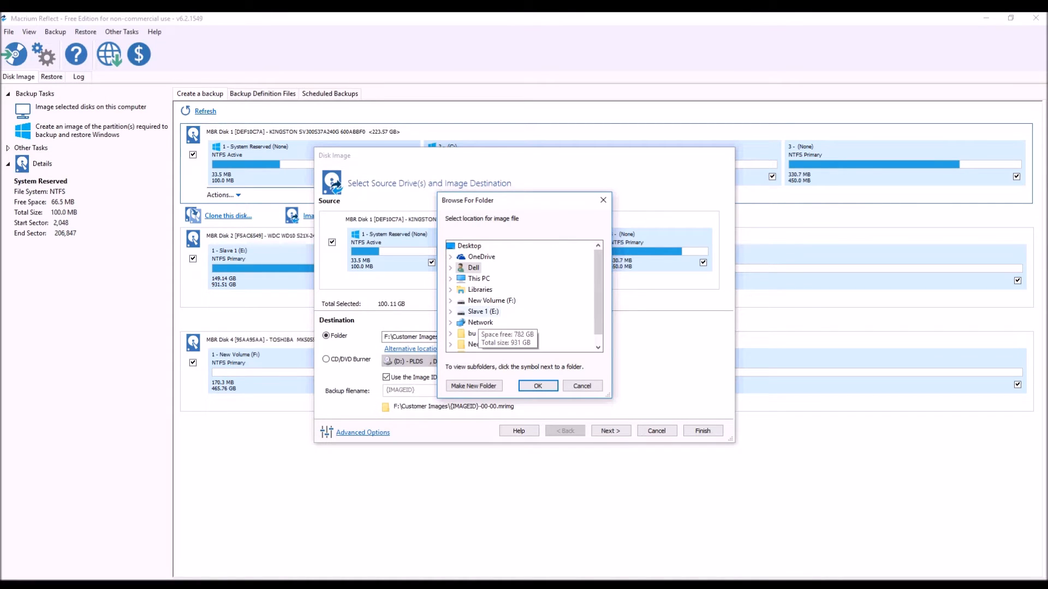
left_click(451, 311)
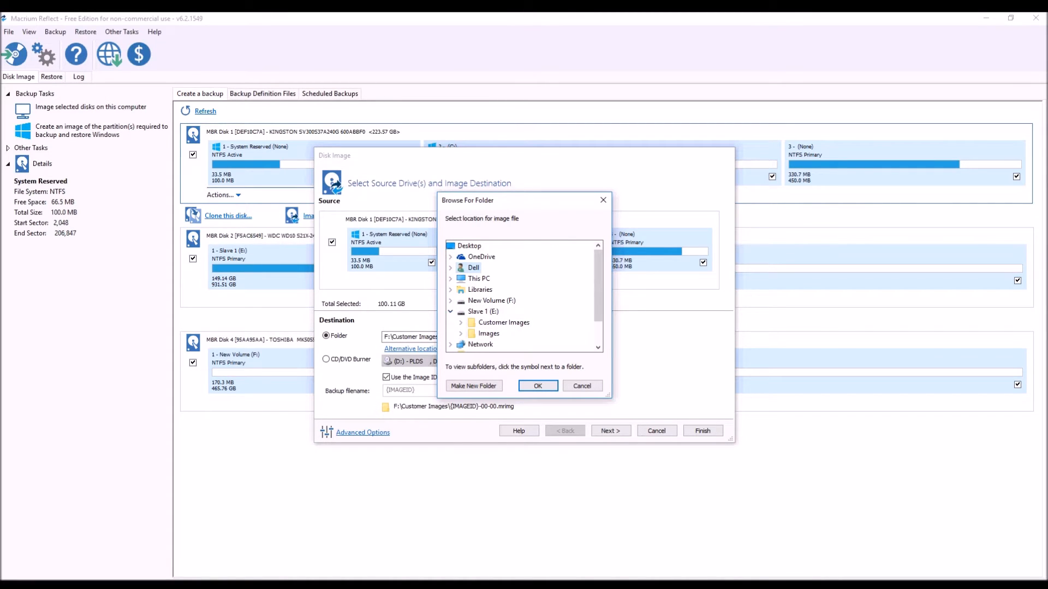
mouse_move(487, 334)
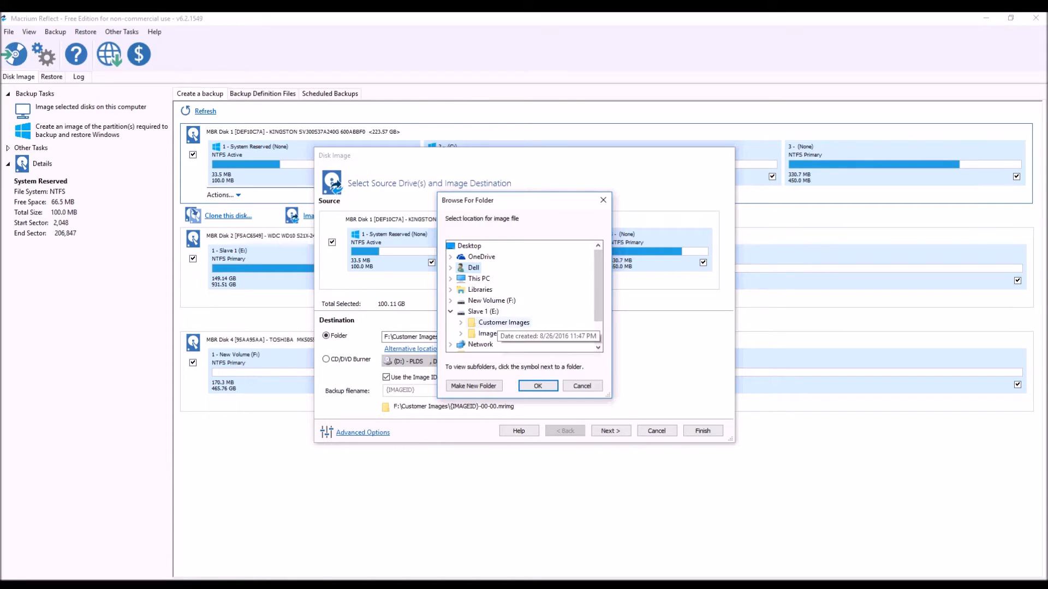
left_click(537, 386)
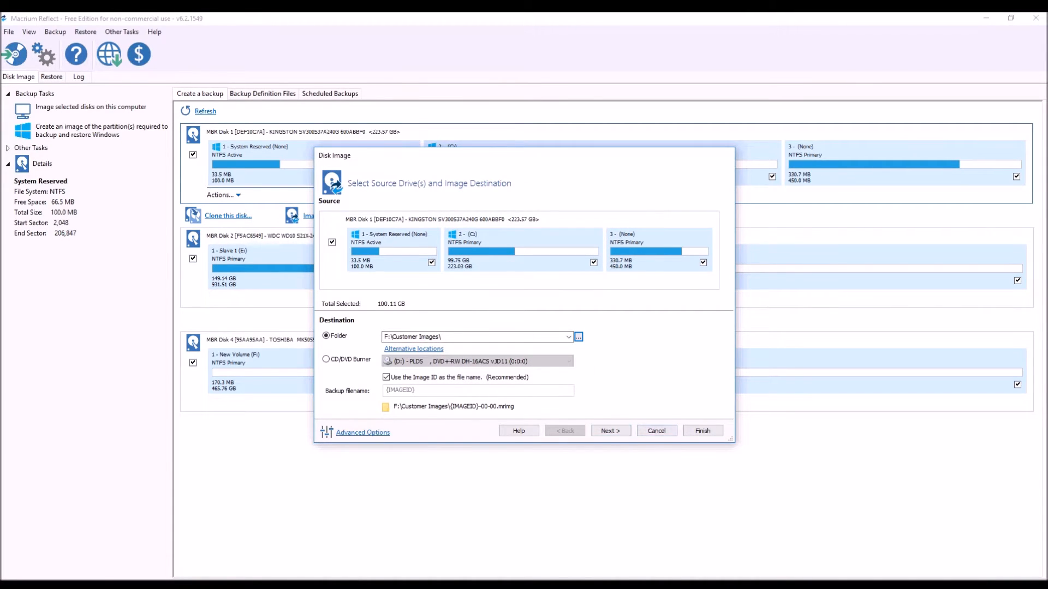
left_click(655, 430)
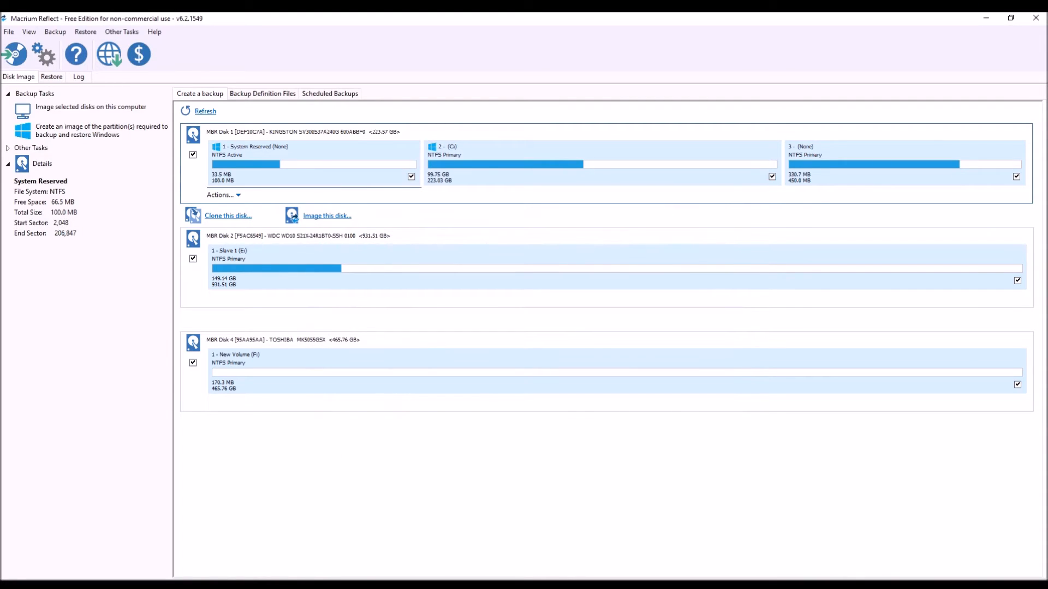
Begin cloning the system disk with Disk 4 TOSHIBA as the destination.
left_click(228, 215)
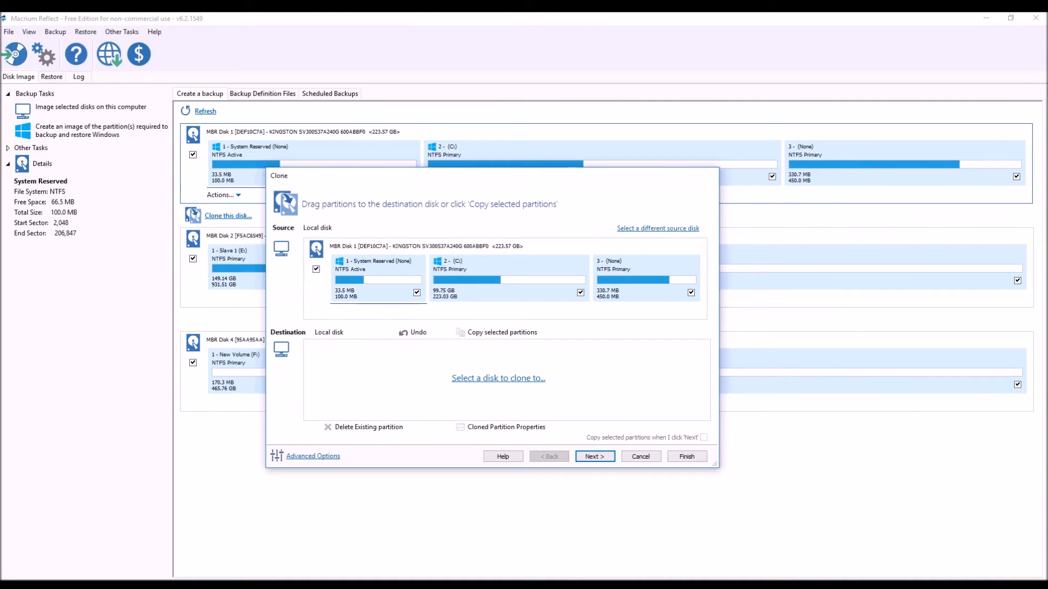
left_click(498, 378)
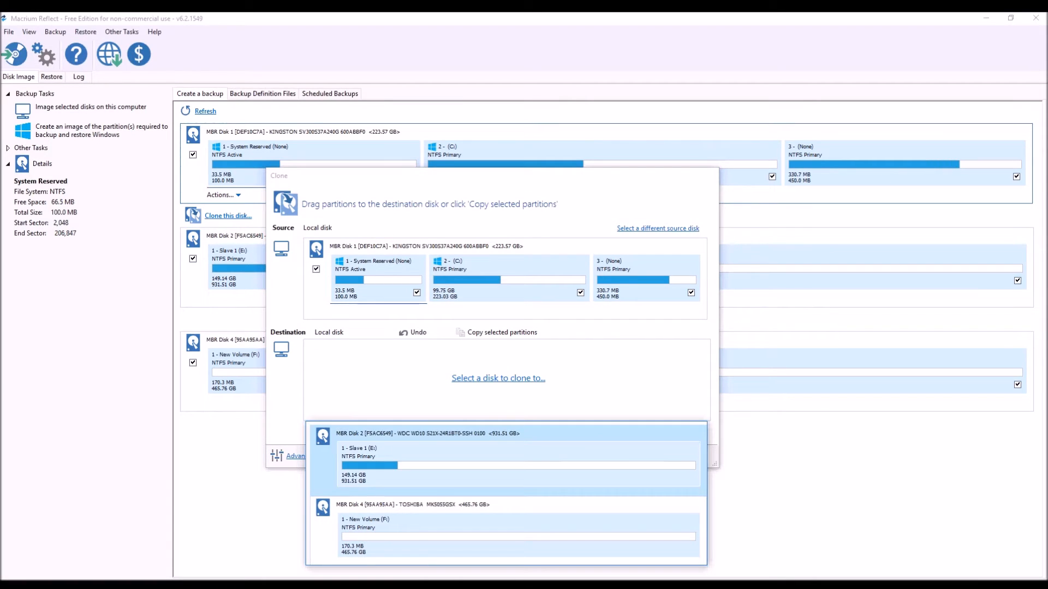
left_click(515, 527)
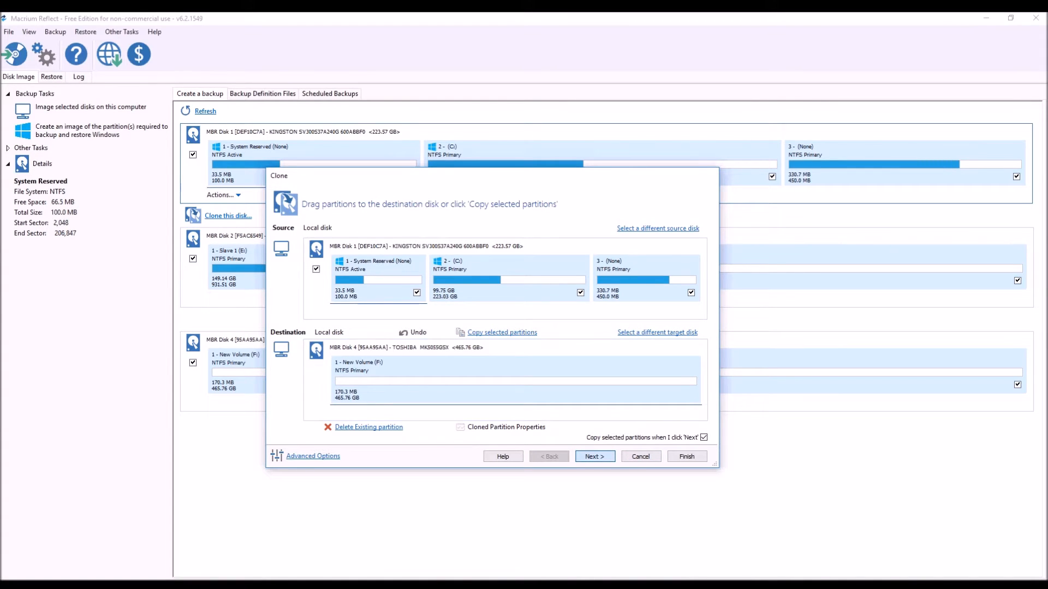
Accept the partition layout without a schedule and run the clone saved as 'My Clone'.
left_click(593, 456)
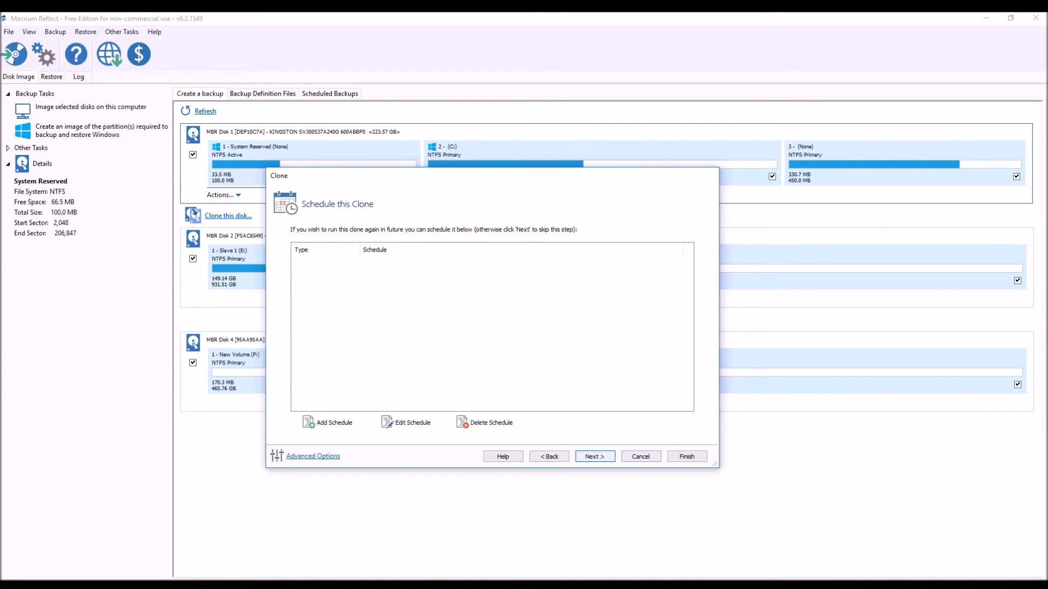
left_click(593, 456)
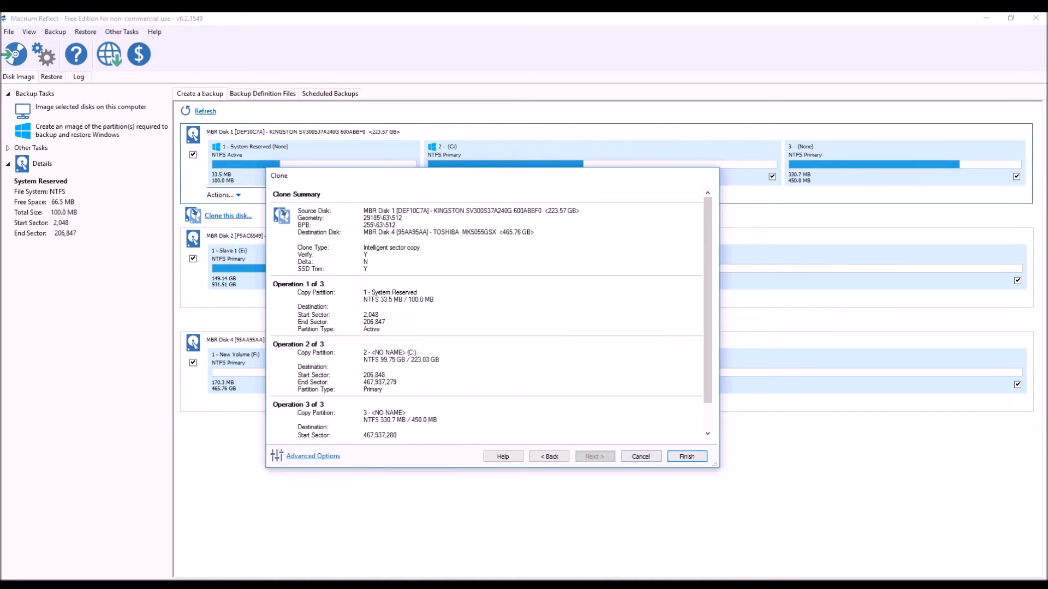
left_click(686, 456)
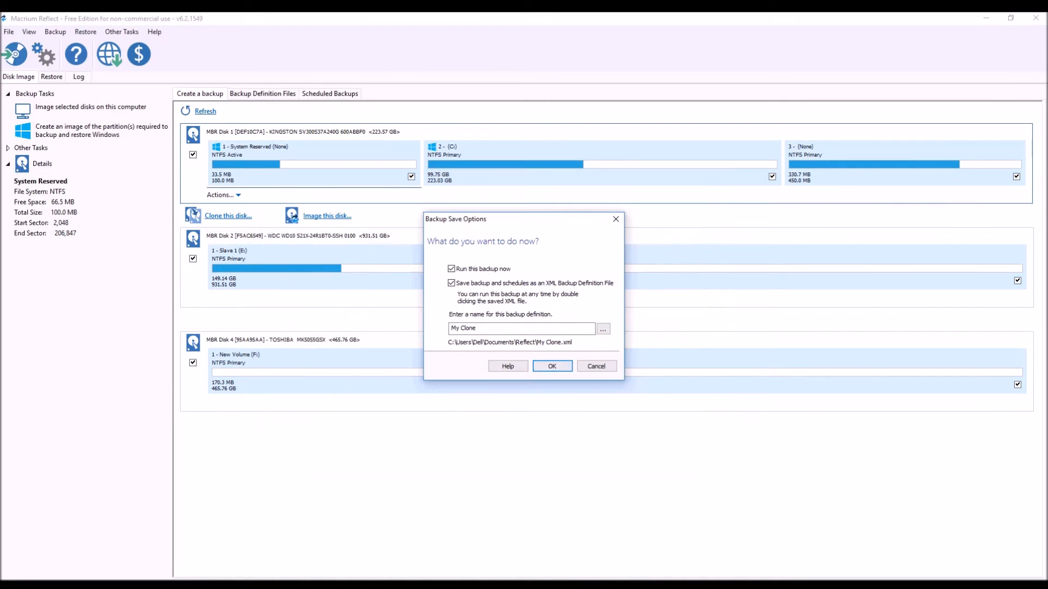
left_click(552, 365)
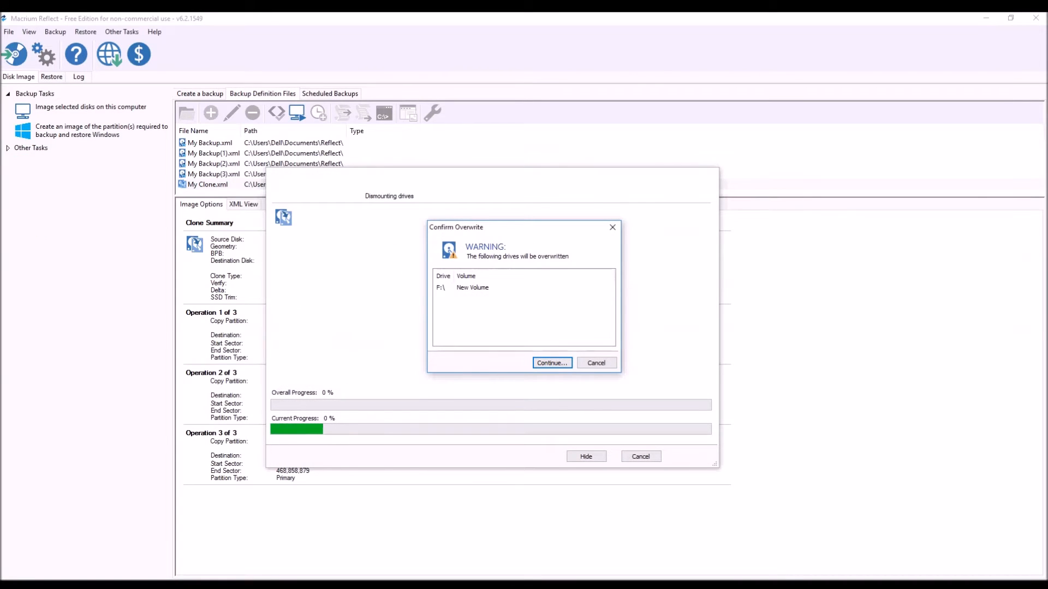
left_click(551, 363)
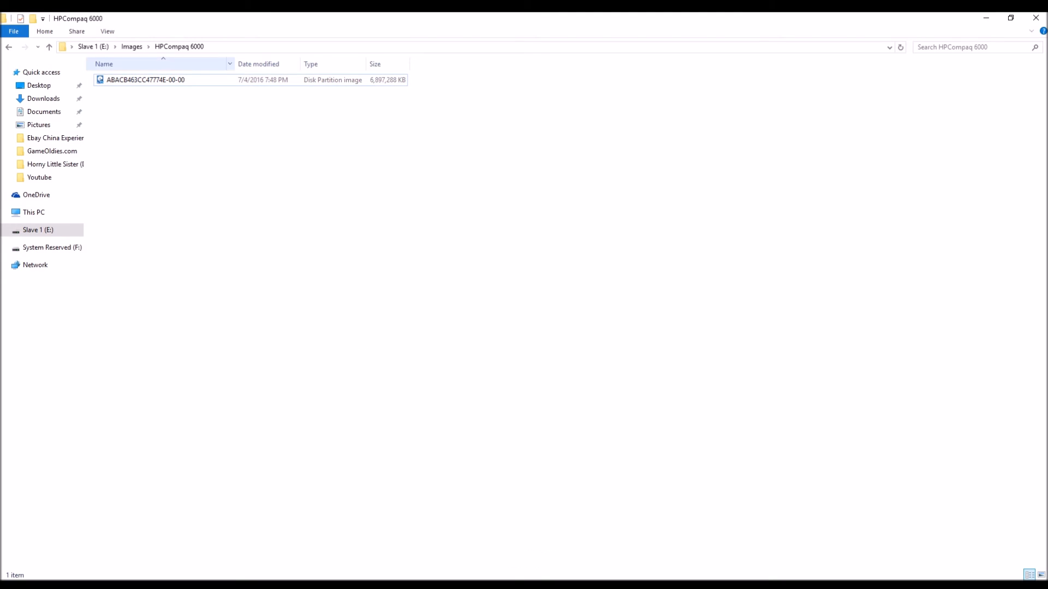
Open the HPCompaq 6000 .mrimg image file in Macrium's restore dialog.
left_click(146, 80)
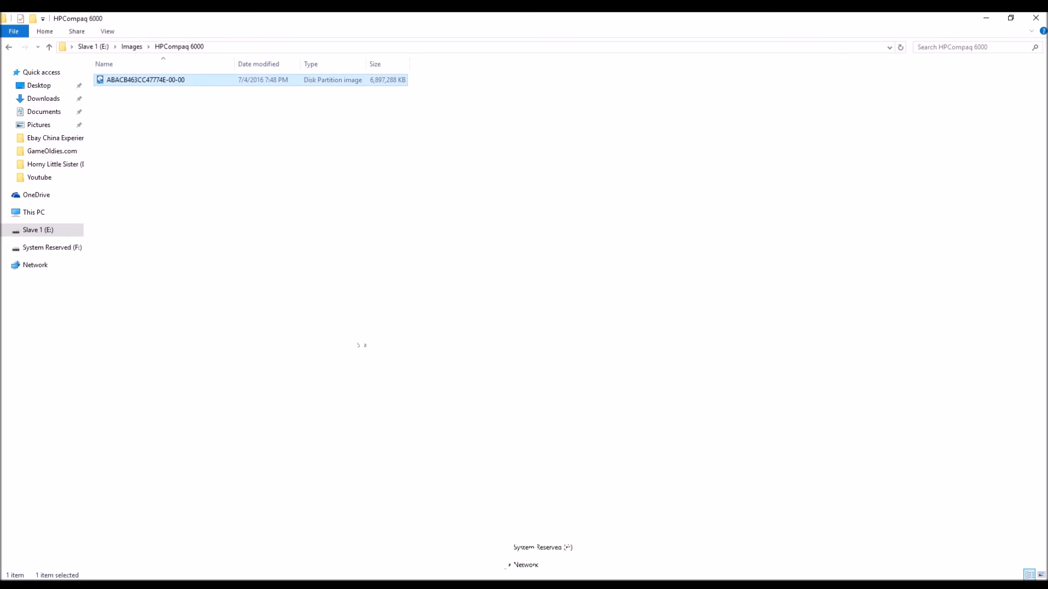
right_click(145, 80)
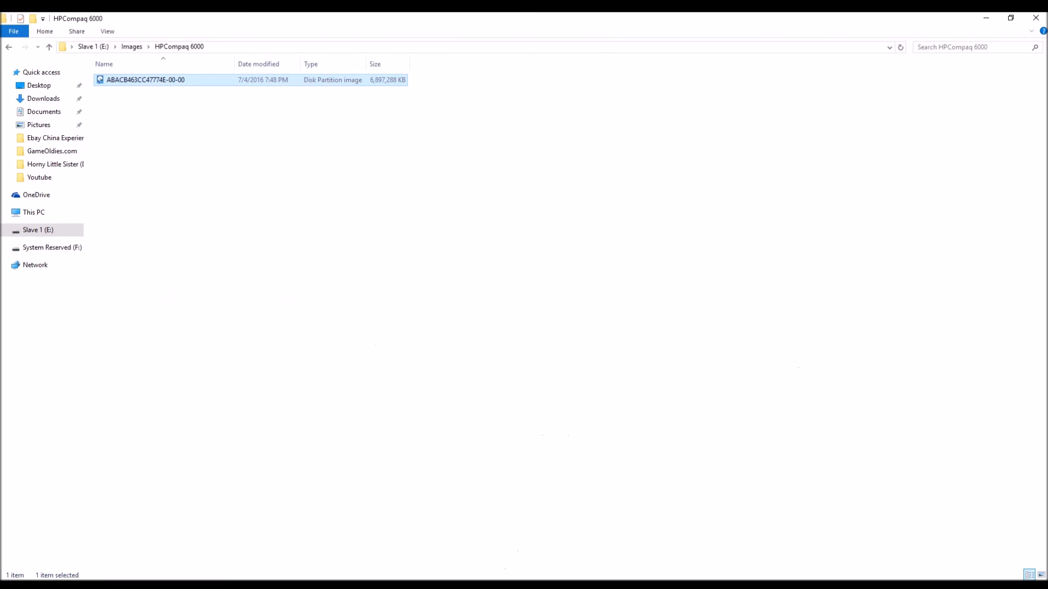
double_click(145, 80)
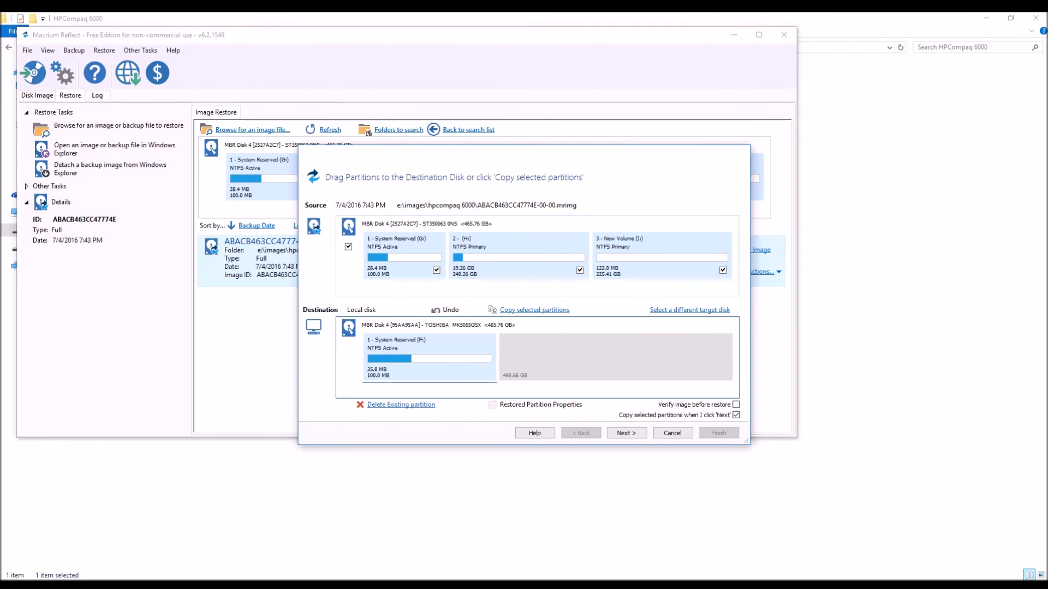
Run the restore onto the TOSHIBA disk, approving the System Reserved overwrite.
left_click(625, 432)
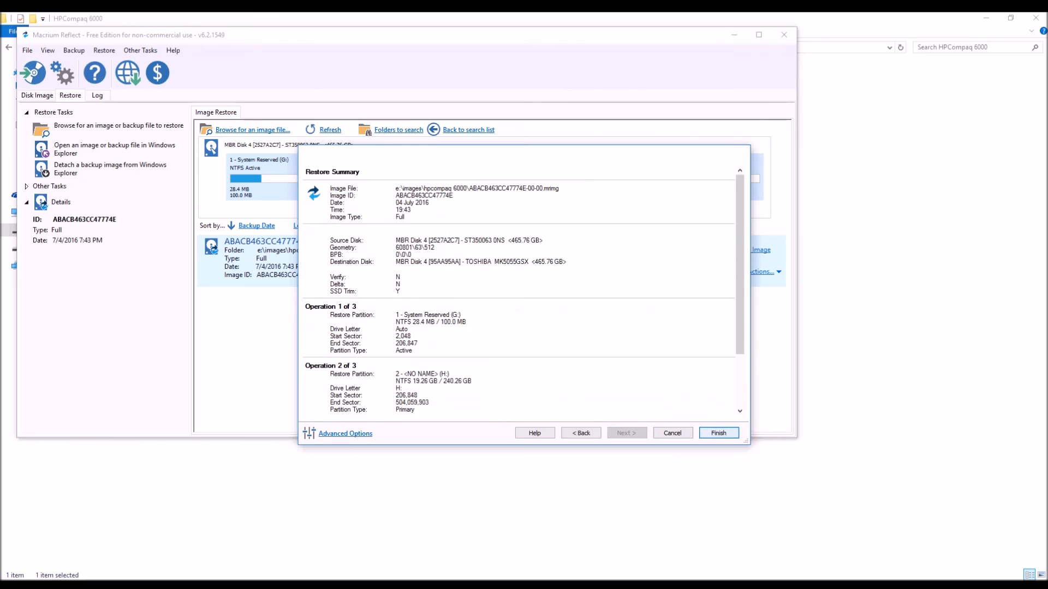
left_click(718, 432)
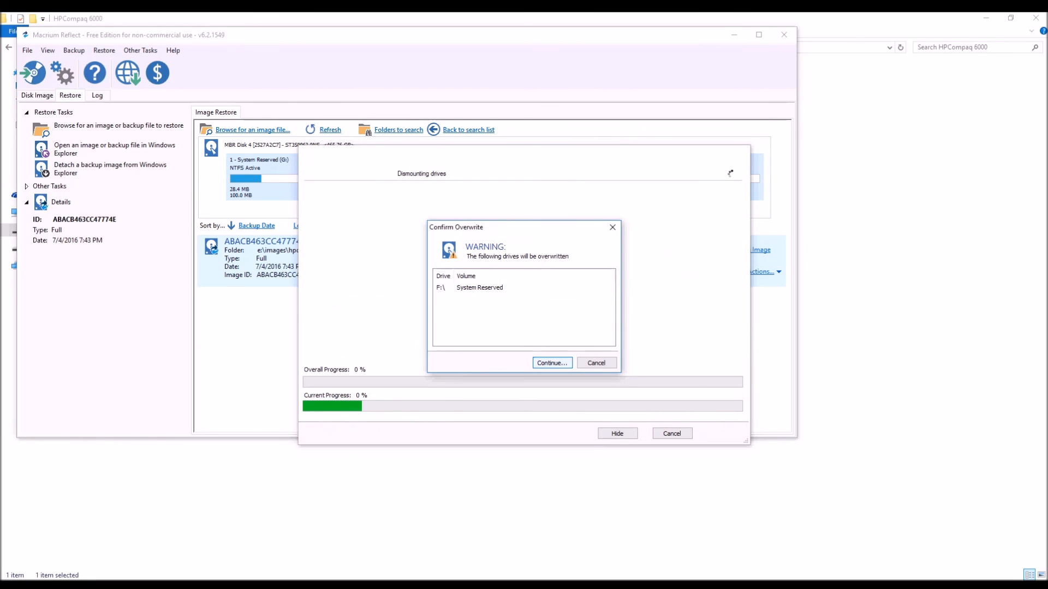
left_click(551, 363)
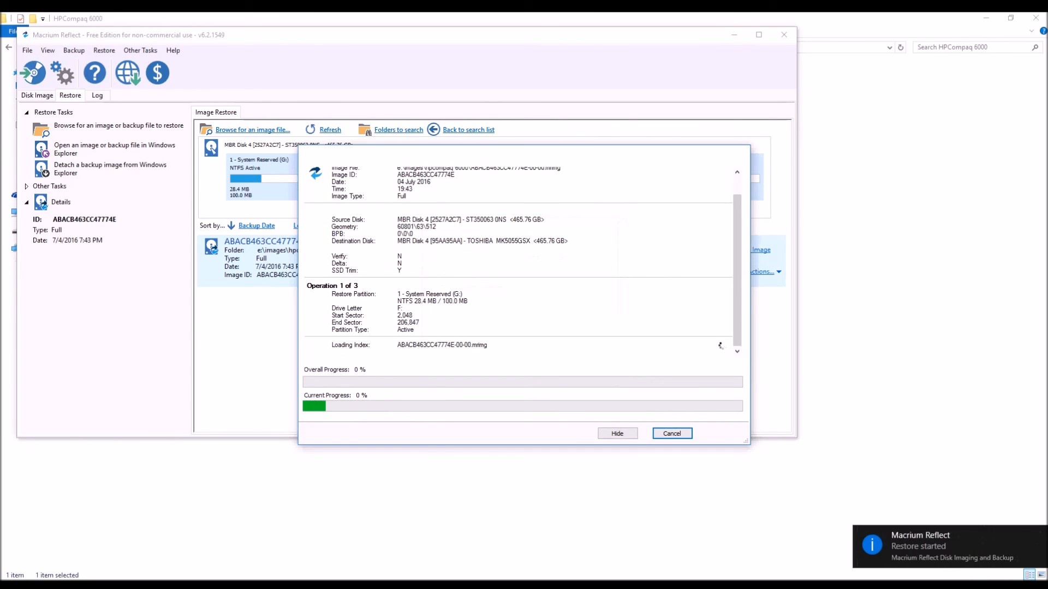